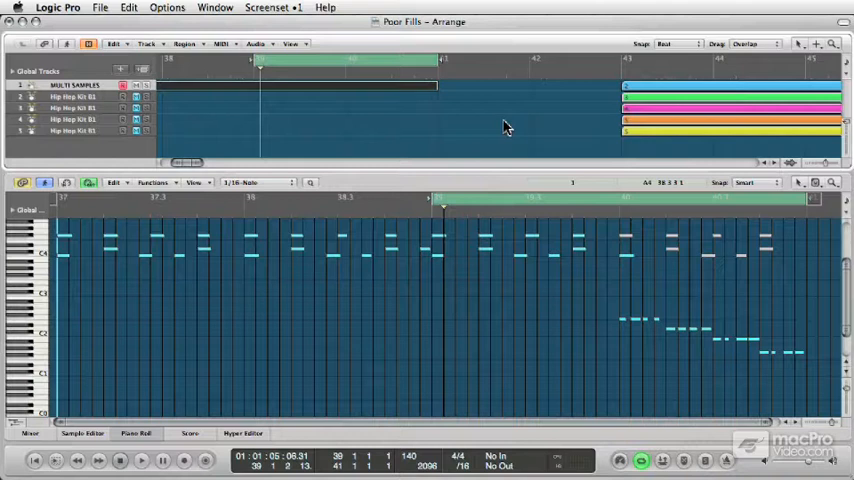
pyautogui.moveTo(416, 78)
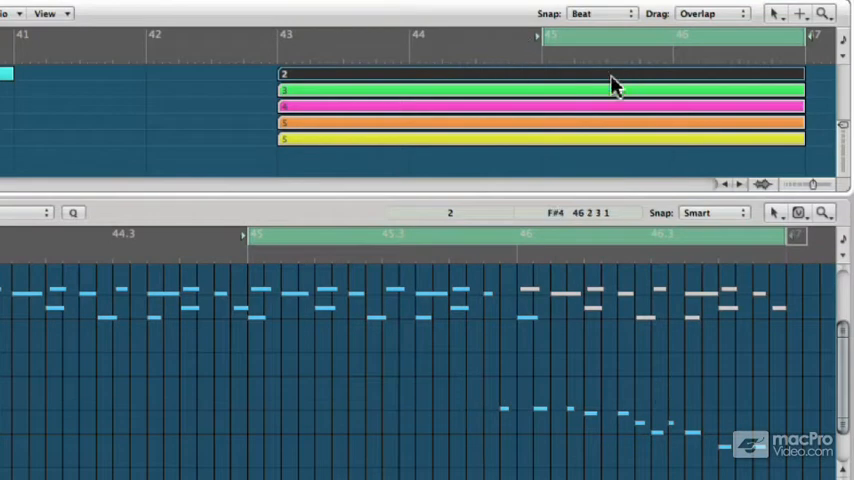
pyautogui.moveTo(582, 92)
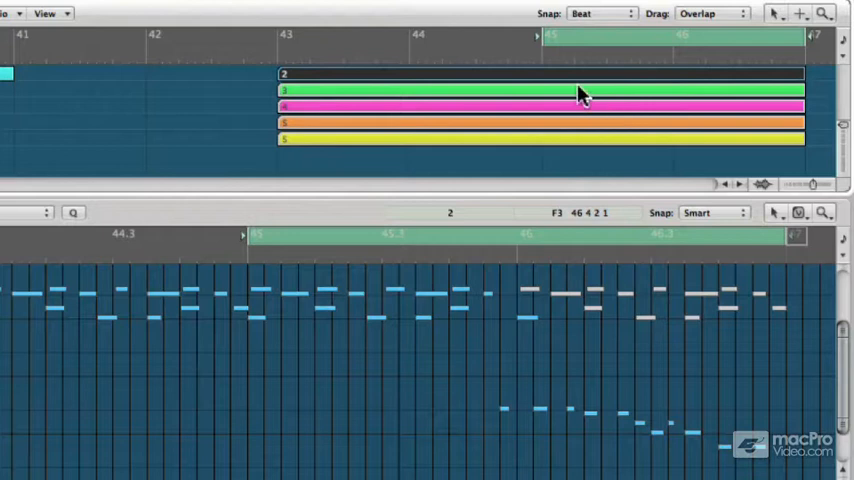
pyautogui.moveTo(590, 130)
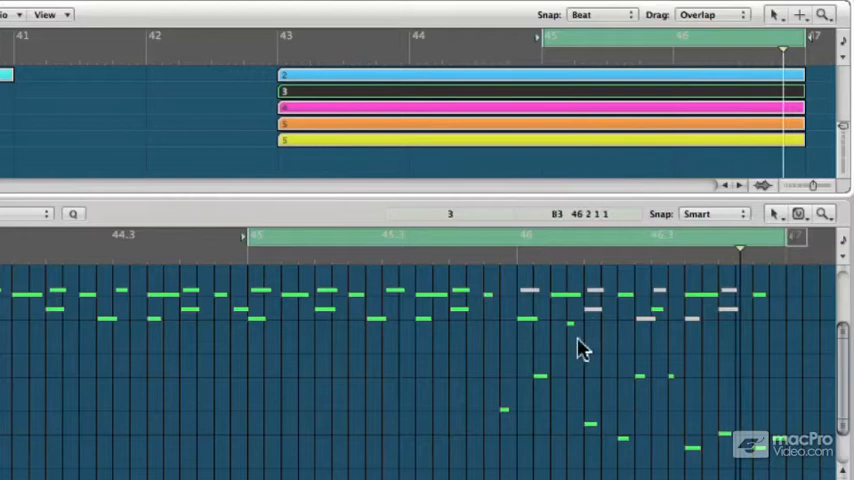
pyautogui.moveTo(558, 244)
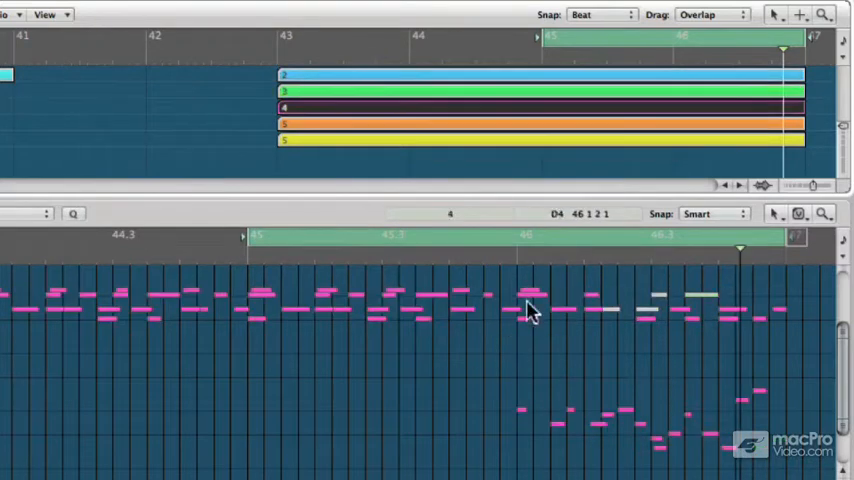
pyautogui.moveTo(588, 308)
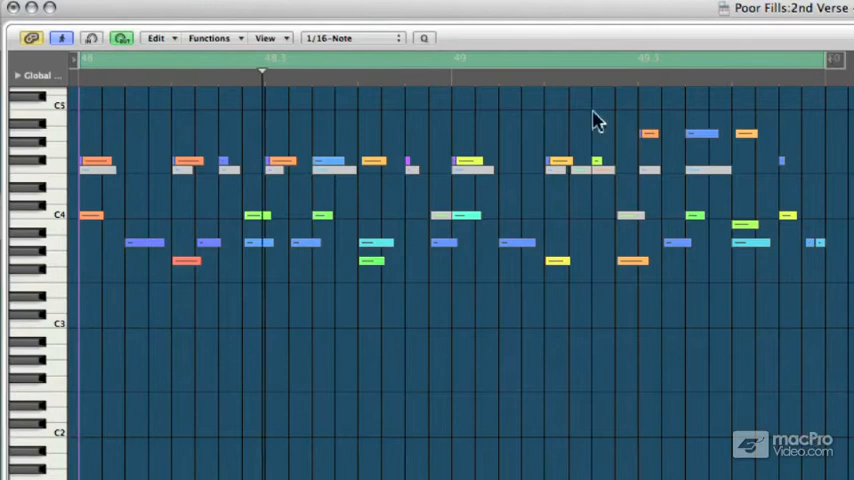
pyautogui.click(694, 70)
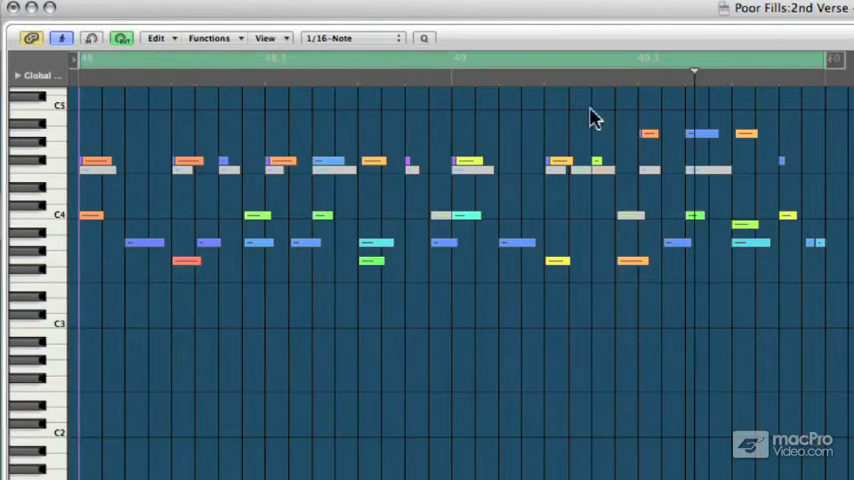
pyautogui.moveTo(590, 110); pyautogui.dragTo(716, 156)
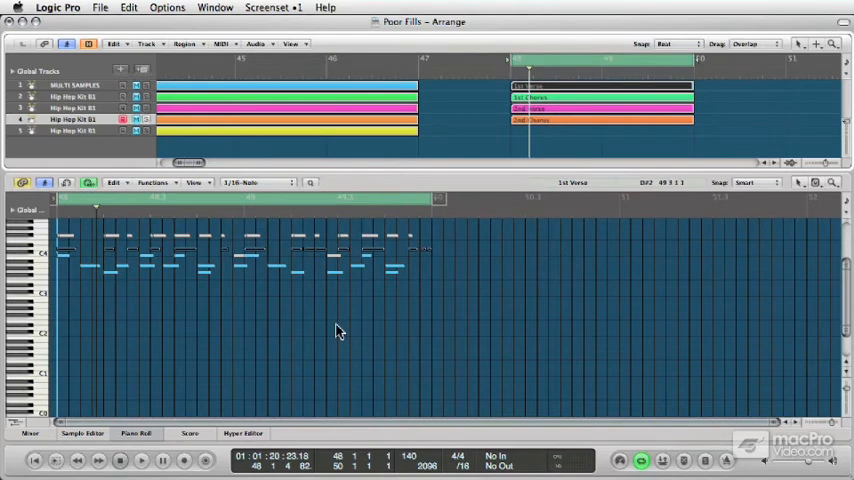
pyautogui.moveTo(448, 248)
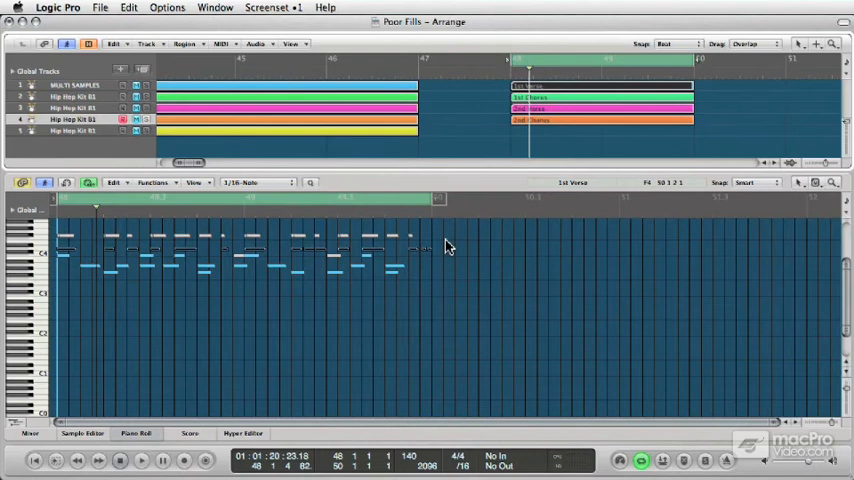